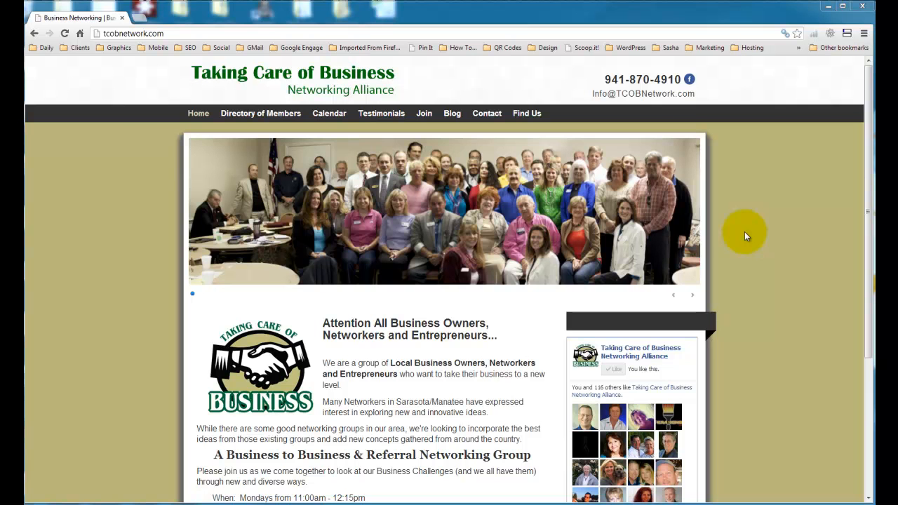
mouse_move(752, 223)
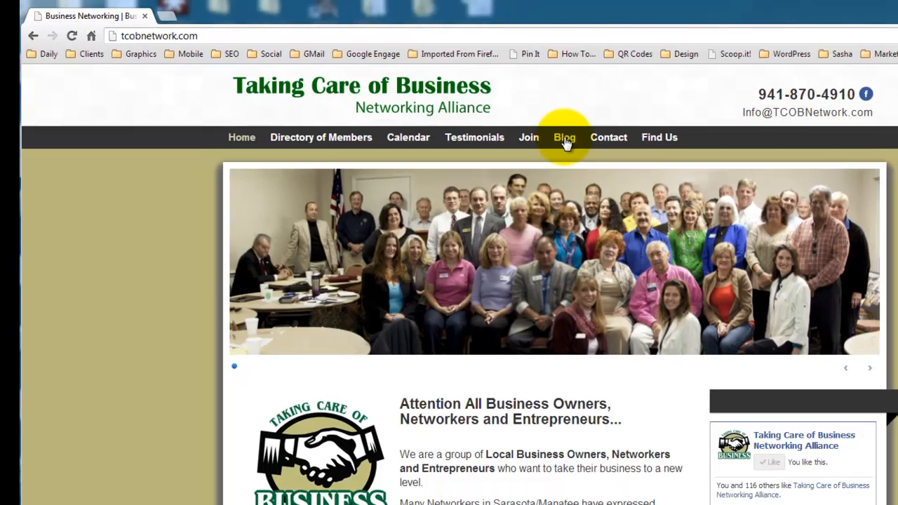
Step: Go to the Blog section and scroll to the post's Share the knowledge buttons
click(564, 137)
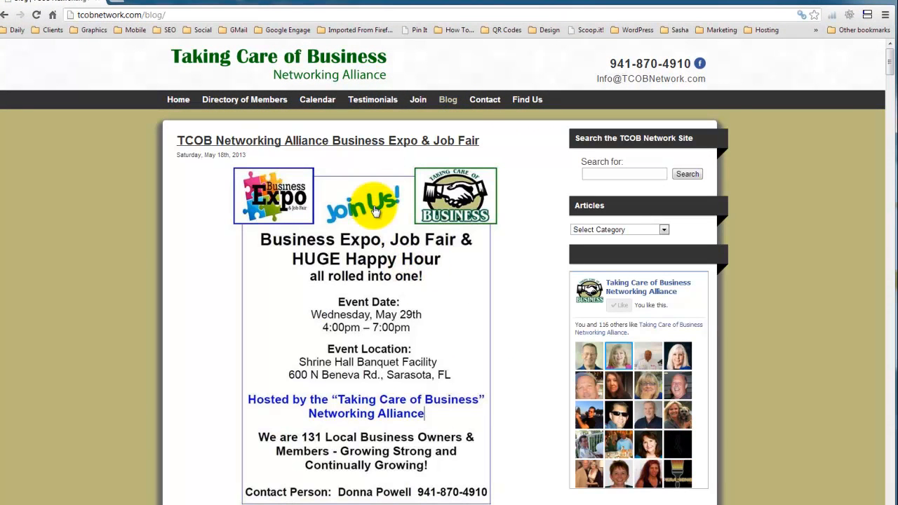
mouse_move(367, 163)
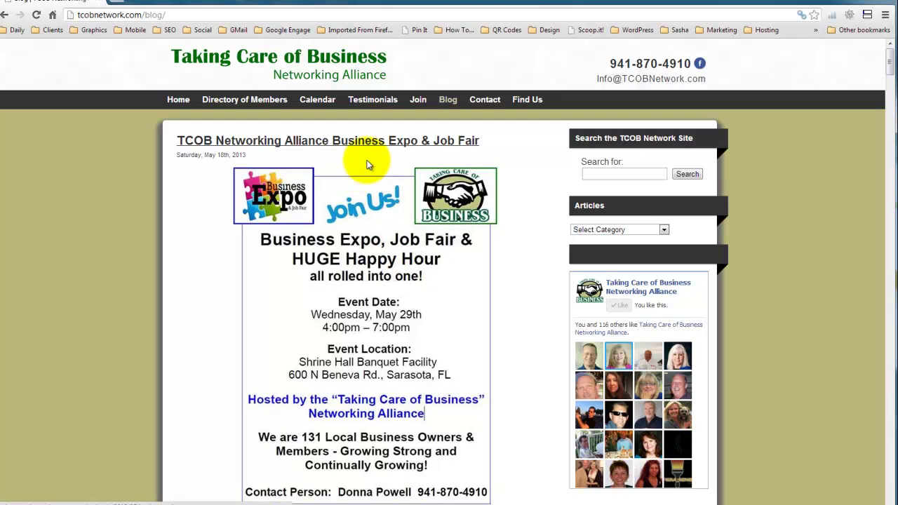
mouse_move(340, 180)
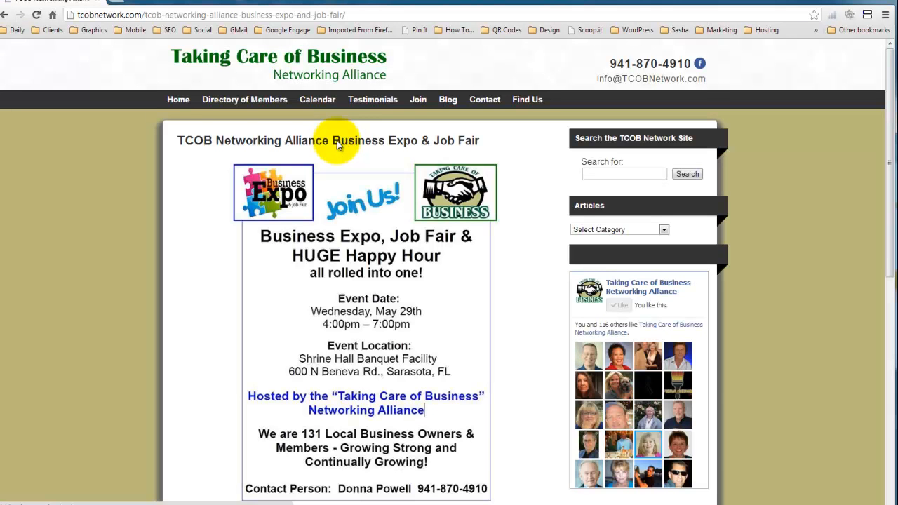
scroll(down, 3)
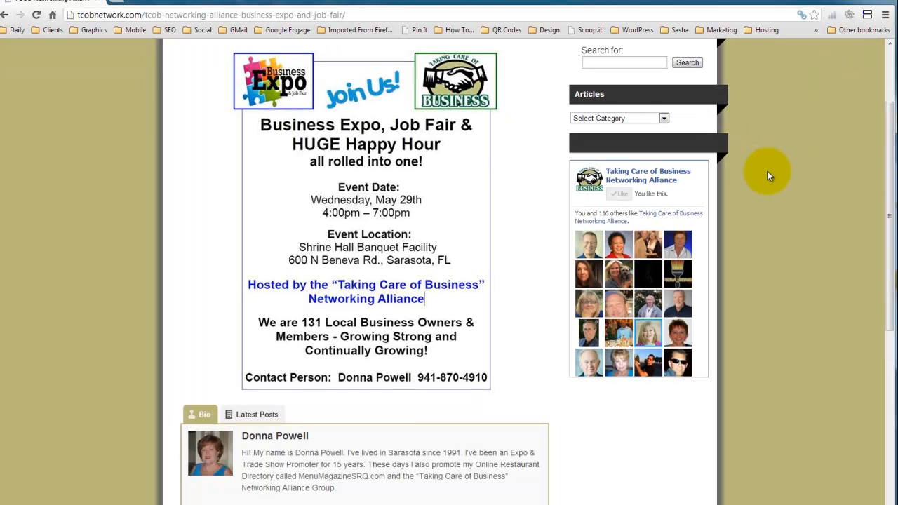
scroll(down, 3)
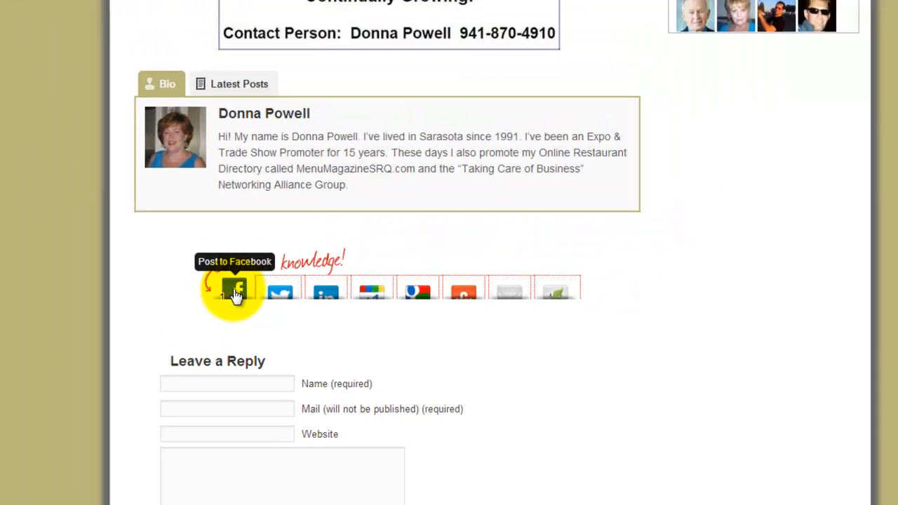
Step: Share the post link to your own Facebook timeline via the Facebook sharer
click(236, 293)
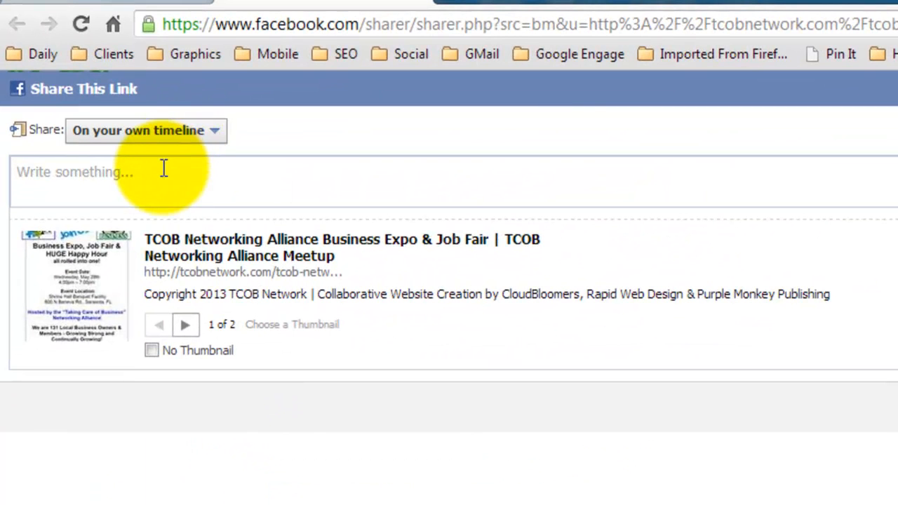
click(105, 171)
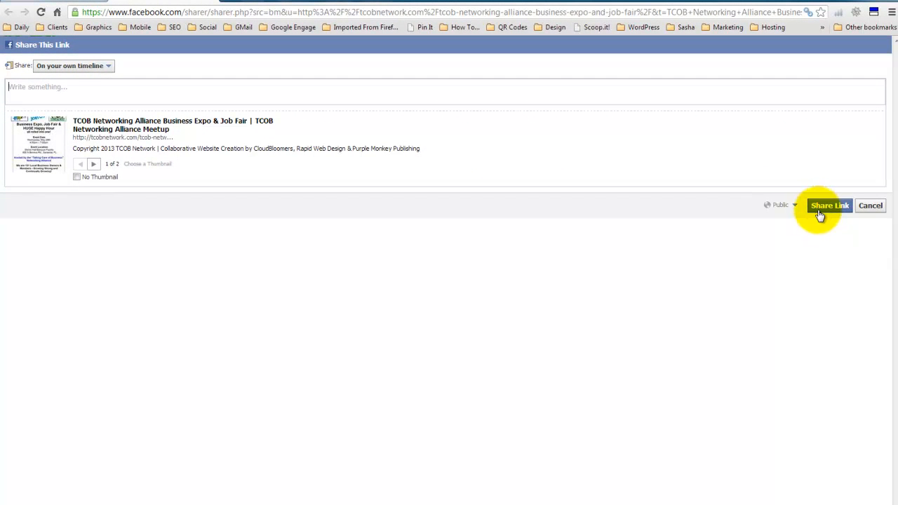
mouse_move(217, 6)
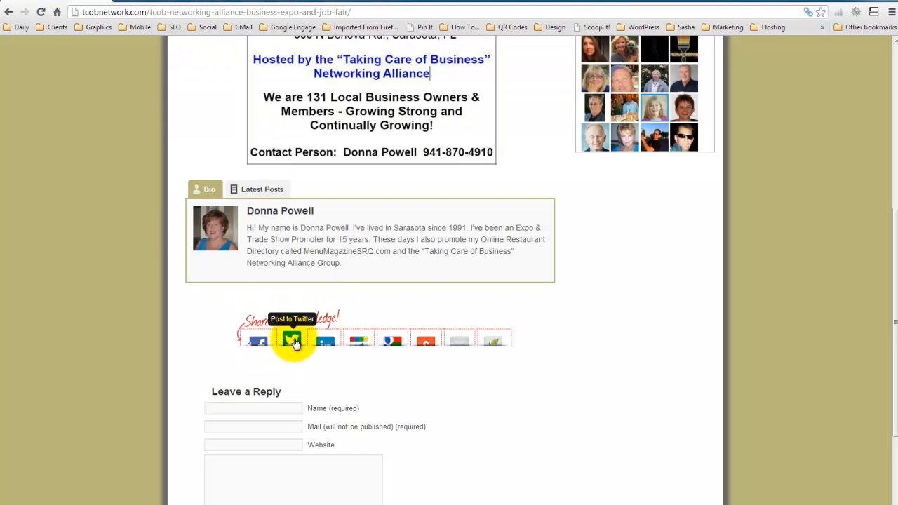
click(292, 341)
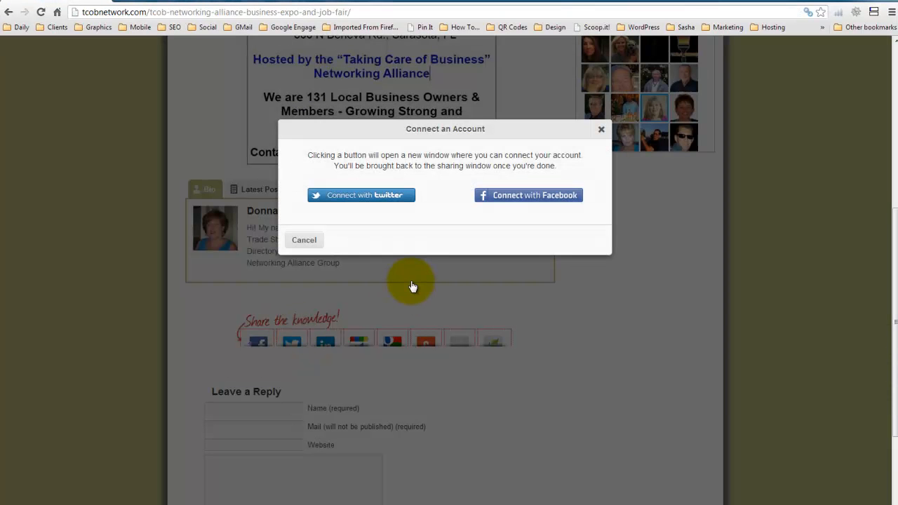
mouse_move(401, 238)
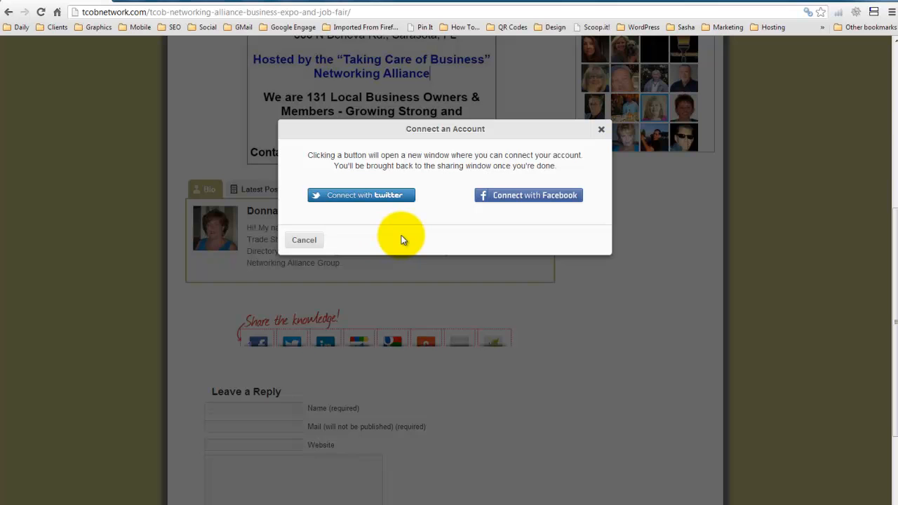
mouse_move(390, 236)
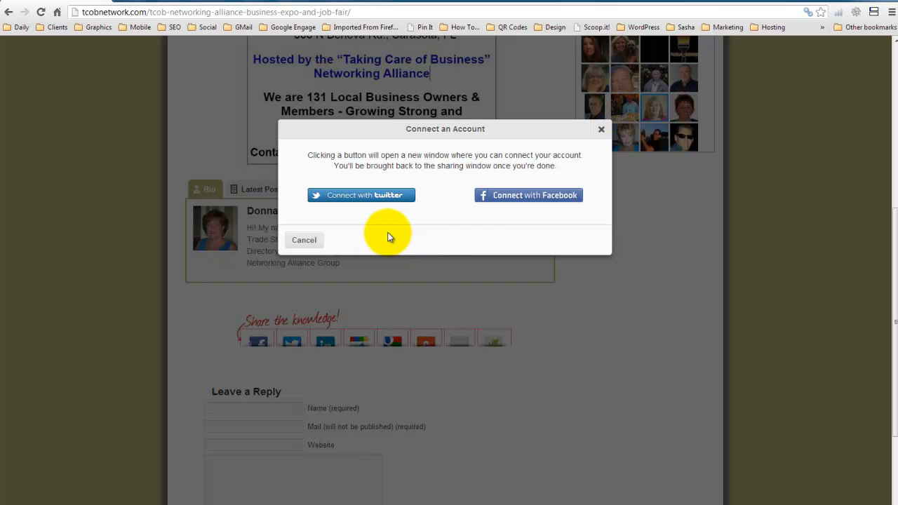
mouse_move(538, 159)
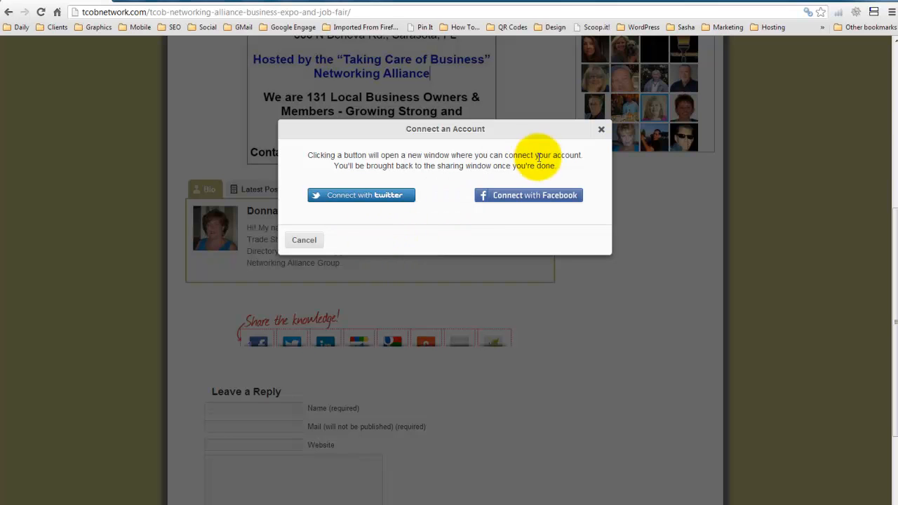
mouse_move(362, 199)
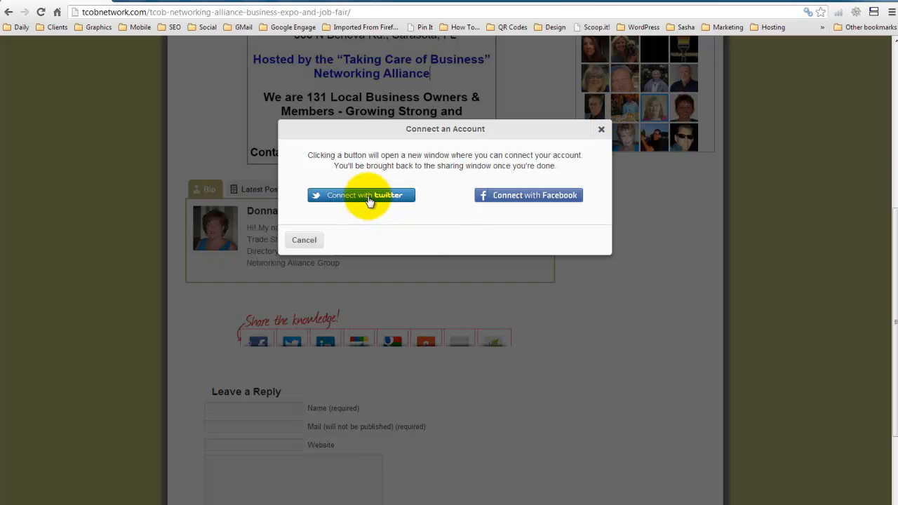
mouse_move(600, 132)
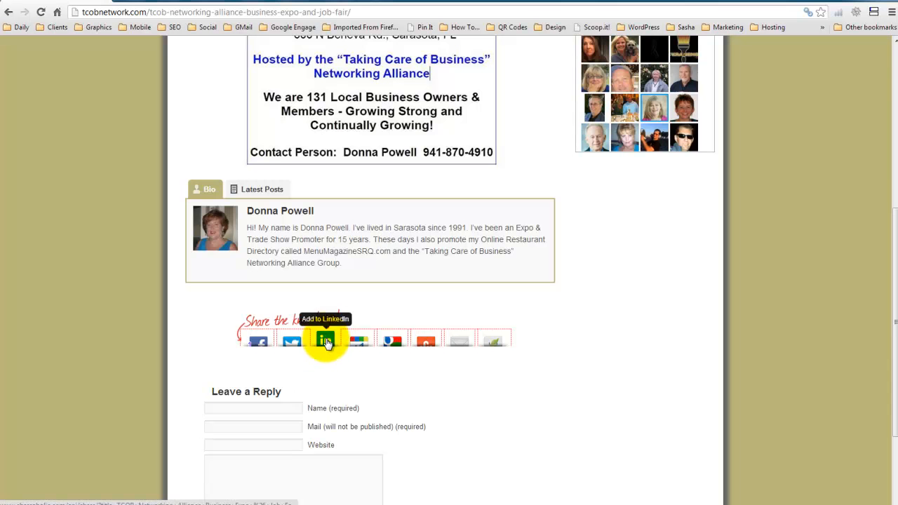
Step: Share to LinkedIn updates with comment 'Don't miss this HUGE Business Expo & Job Fair on May 29th!'
click(325, 343)
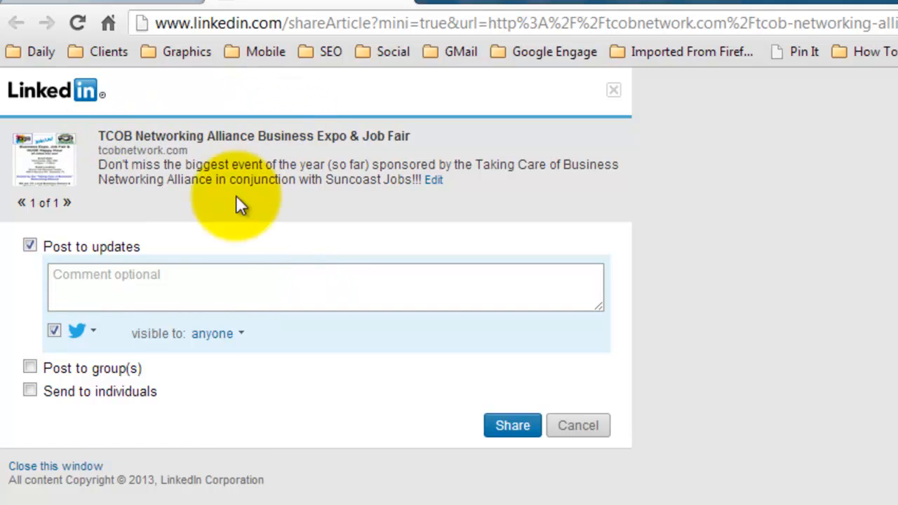
click(208, 281)
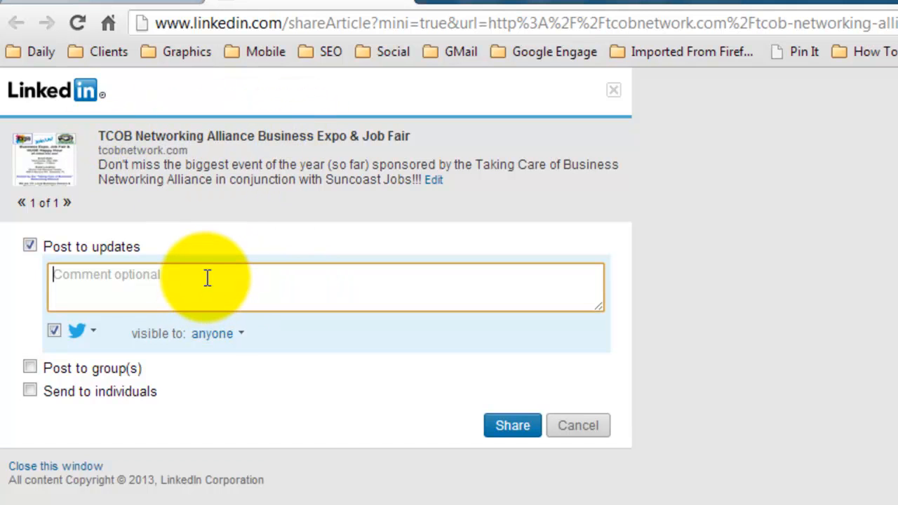
text(Don't miss this)
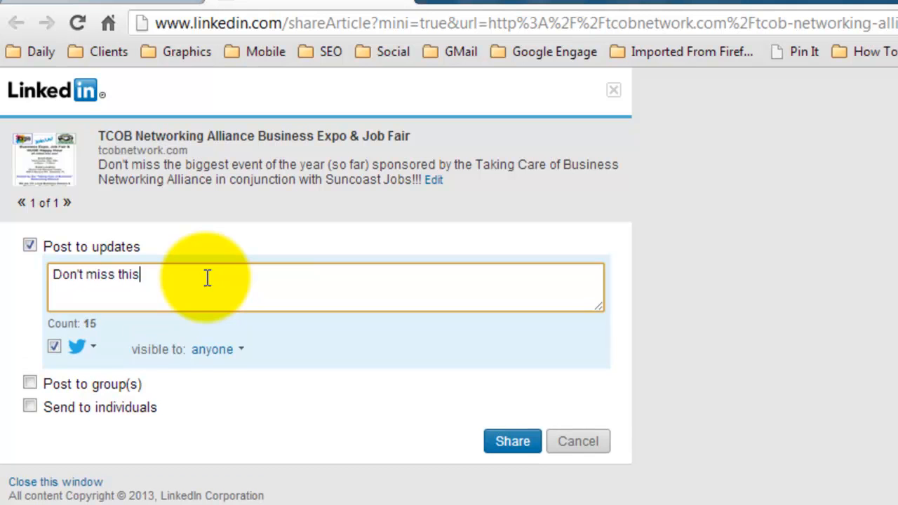
text(H)
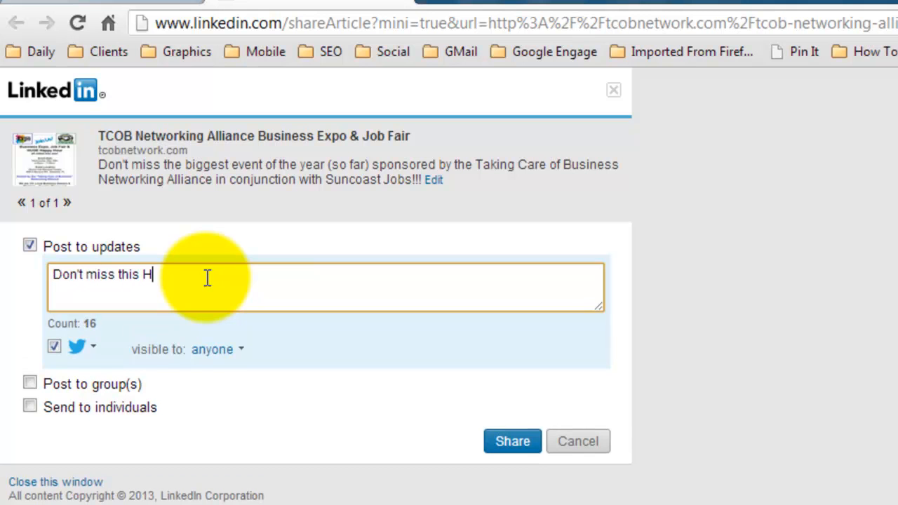
text(UGE Business Expo &)
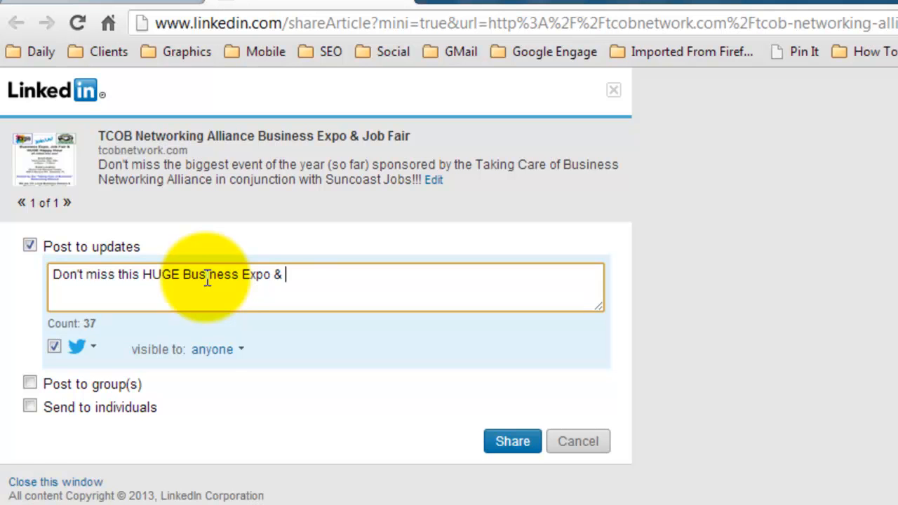
text(Job Fair on May 29)
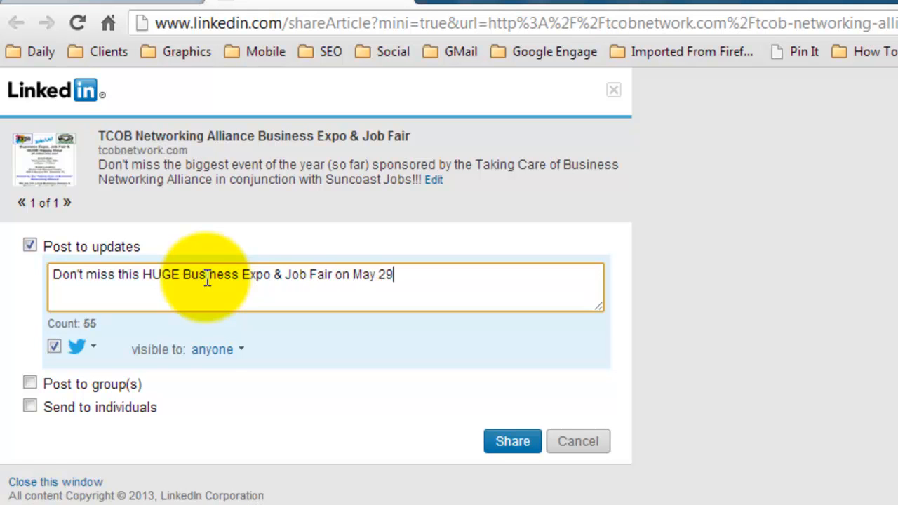
text(th!)
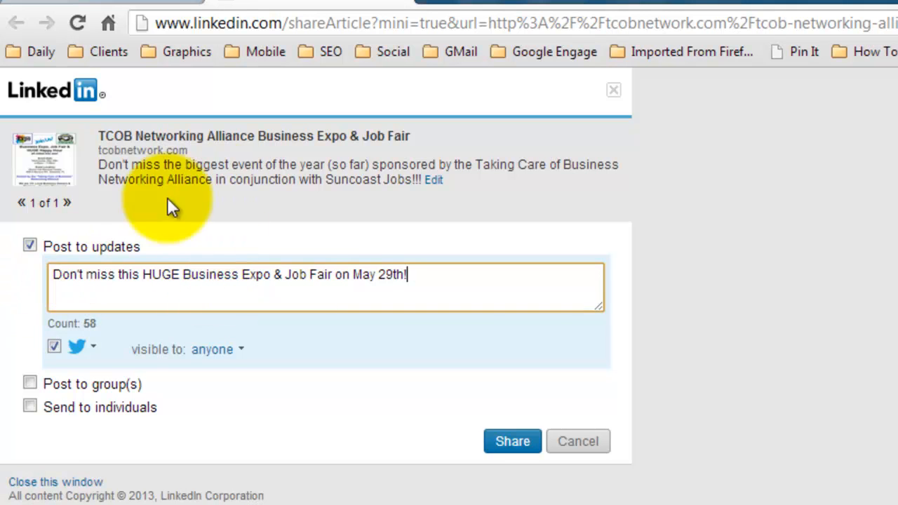
mouse_move(415, 275)
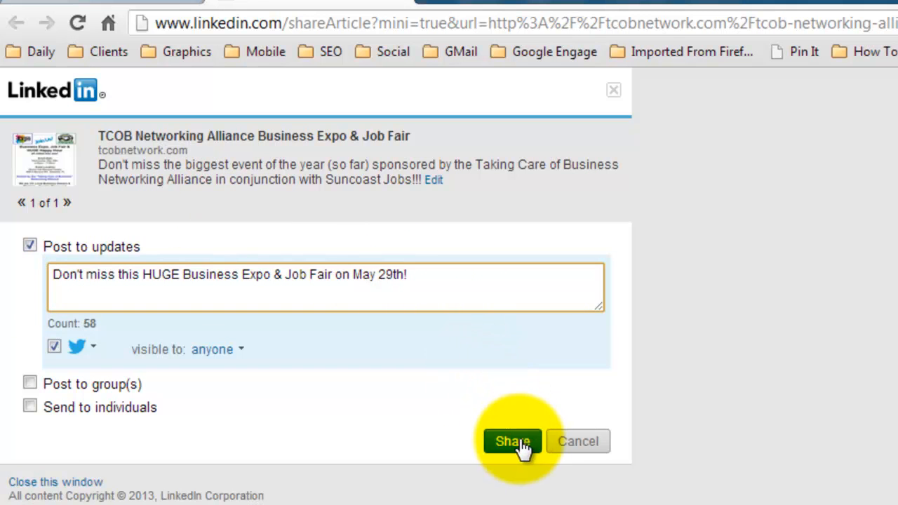
click(510, 441)
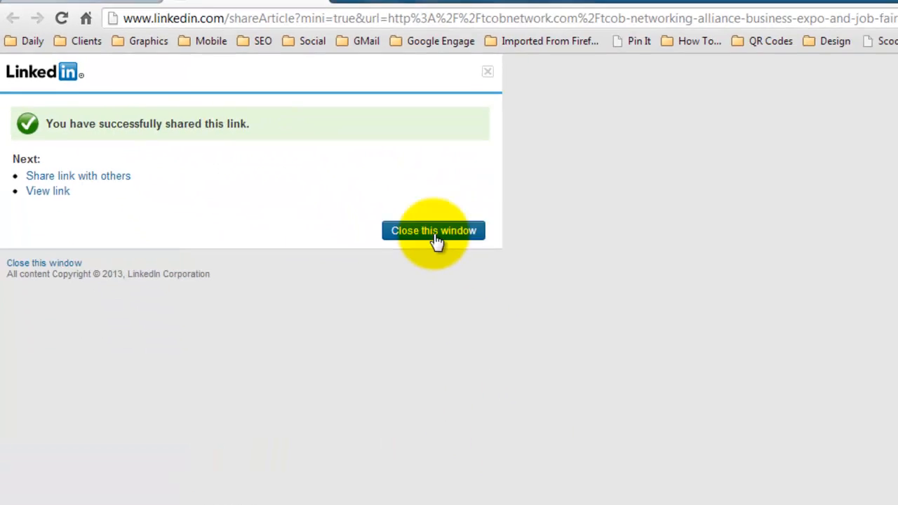
Step: Dismiss the LinkedIn confirmation and start a comment in the Google+ share box
click(432, 230)
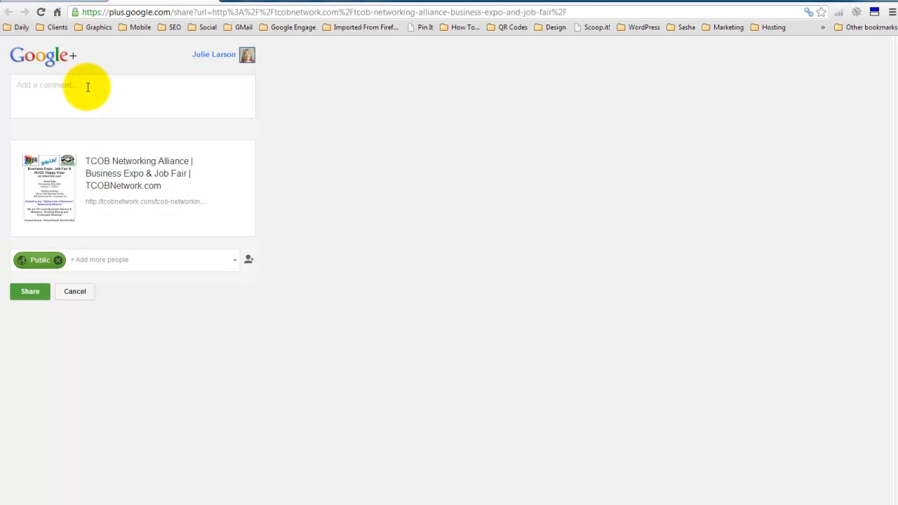
click(29, 290)
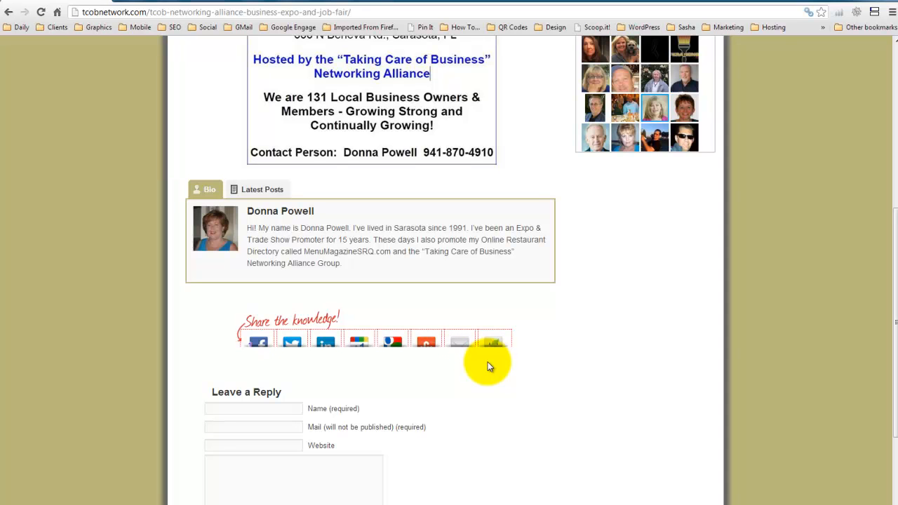
mouse_move(434, 376)
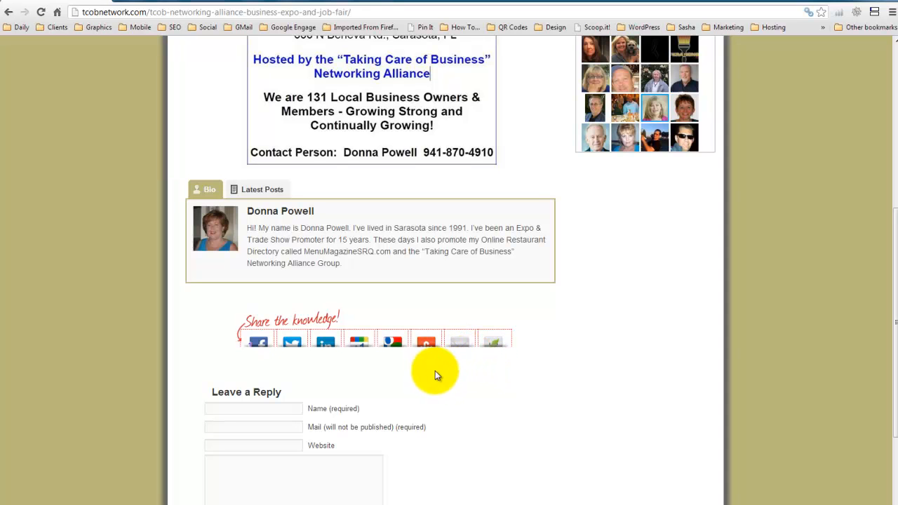
mouse_move(484, 320)
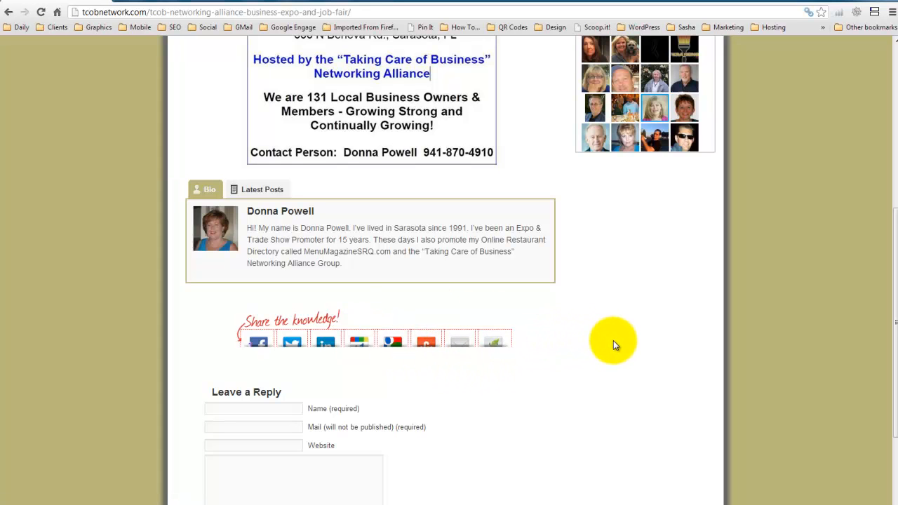
mouse_move(613, 354)
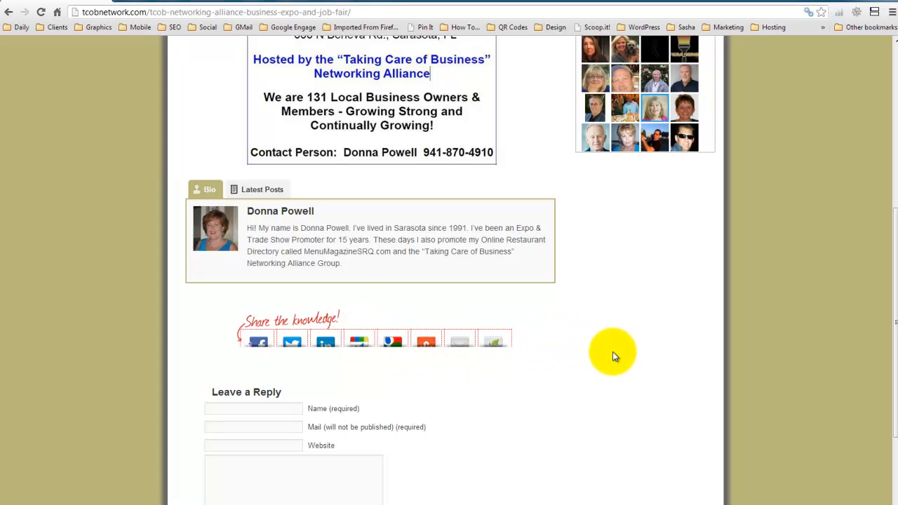
mouse_move(505, 190)
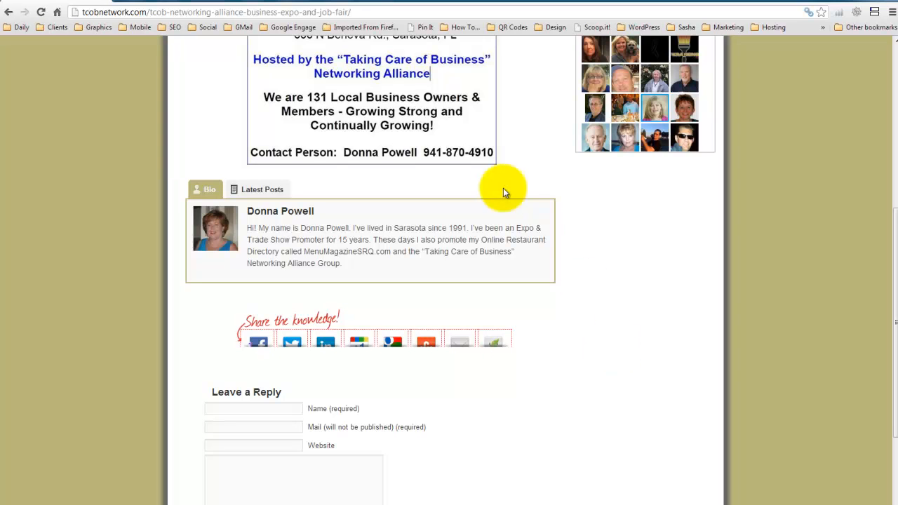
mouse_move(606, 275)
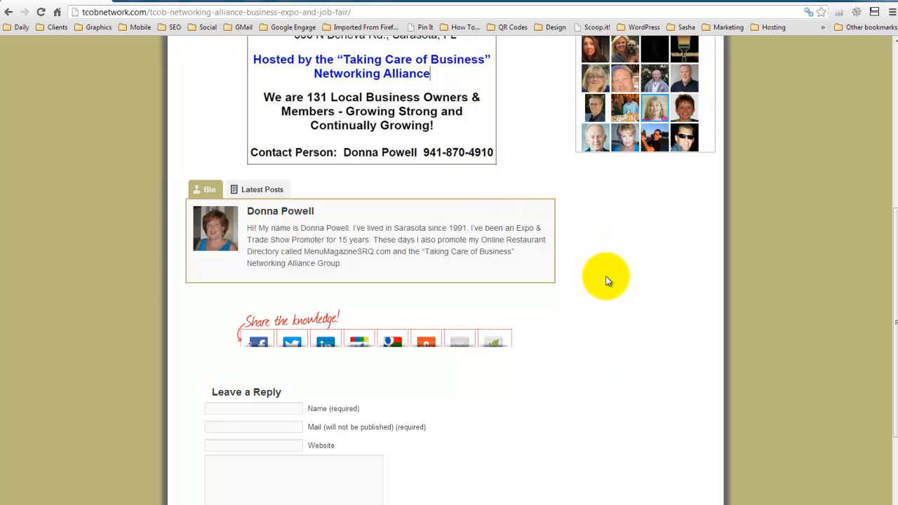
mouse_move(624, 292)
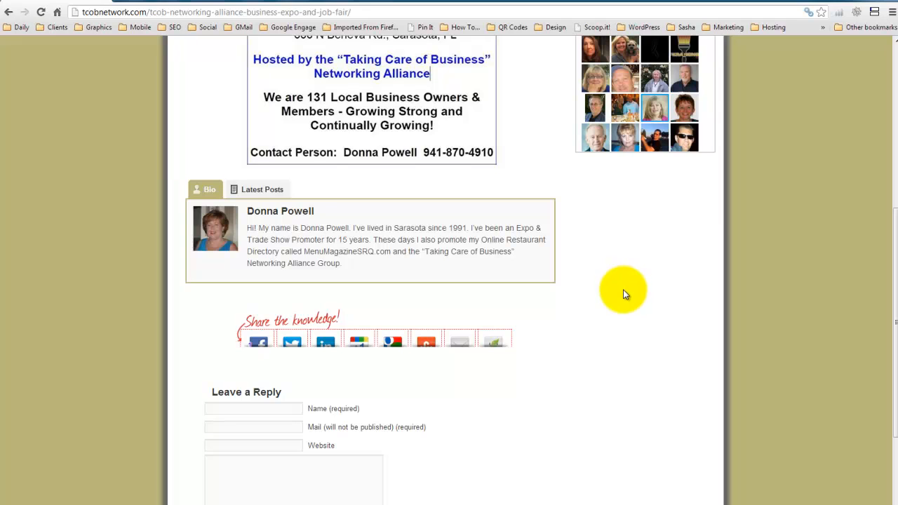